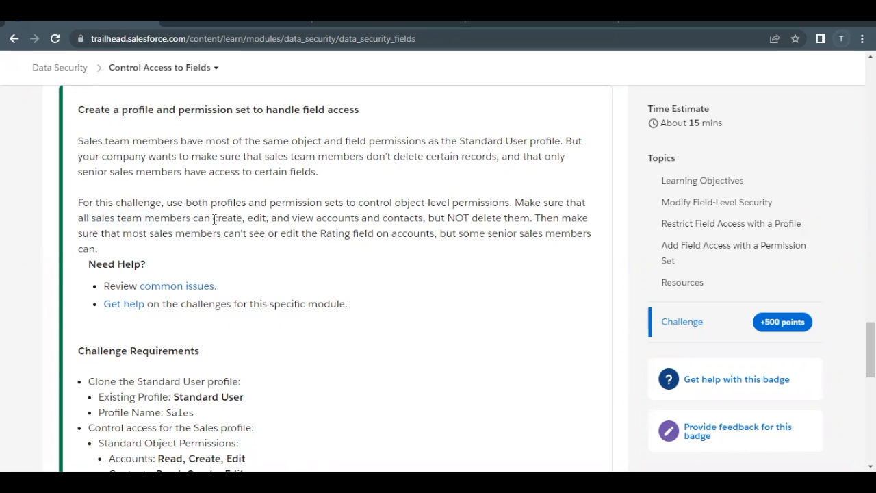
mouse_move(290, 216)
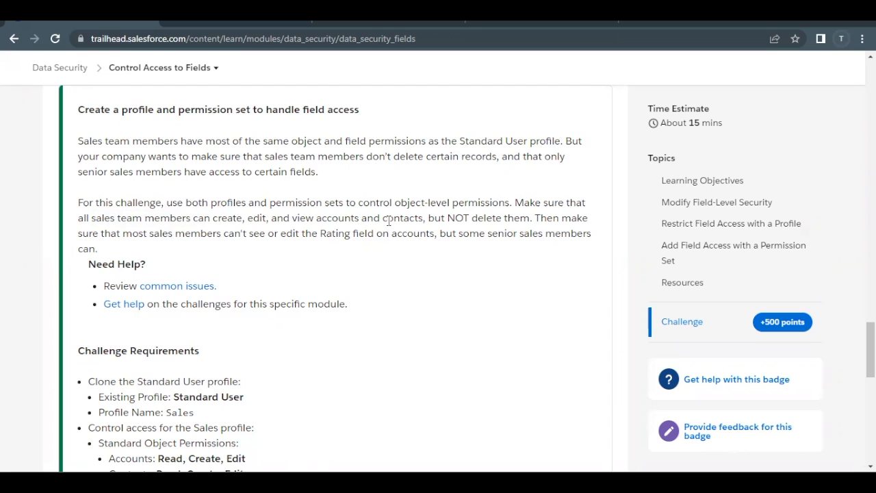
Find Profiles via Quick Find 'Pro' and filter the list to names starting with S.
left_click_drag(382, 218, 317, 232)
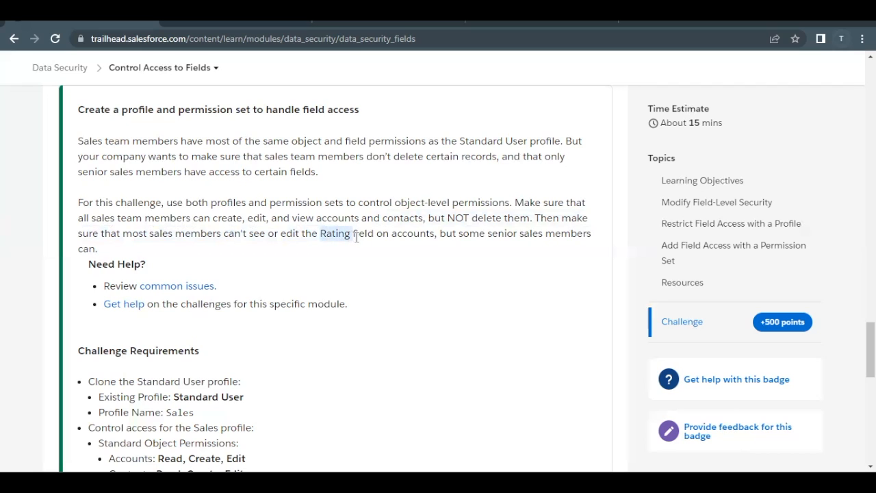
mouse_move(269, 247)
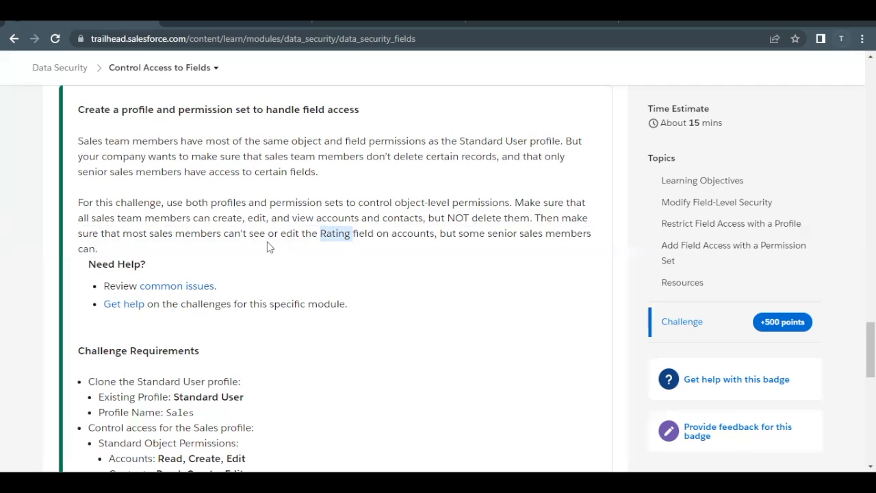
mouse_move(436, 238)
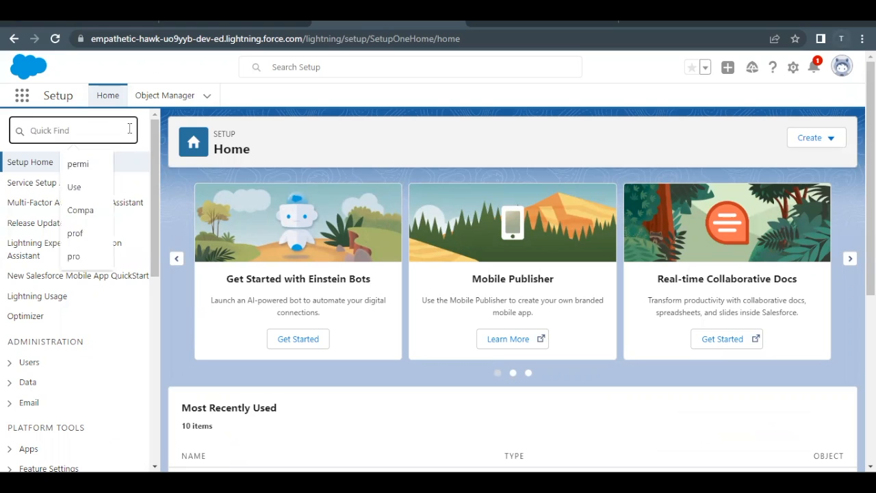
type("Pro")
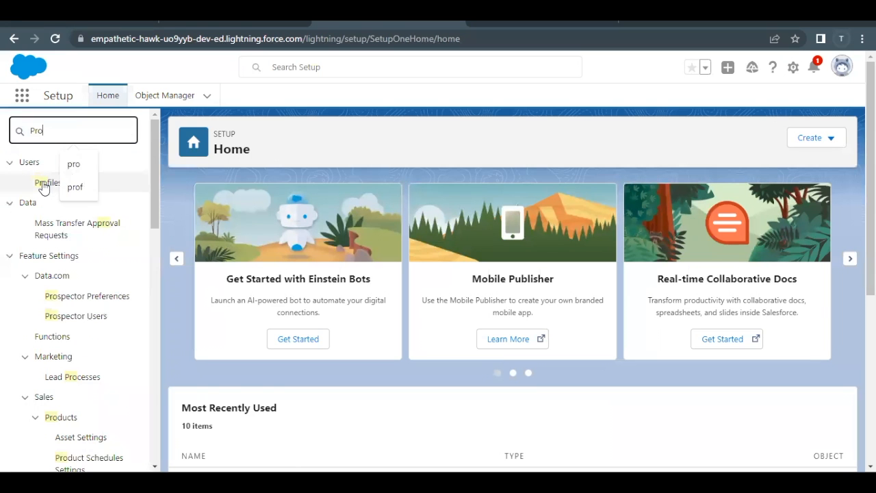
left_click(46, 182)
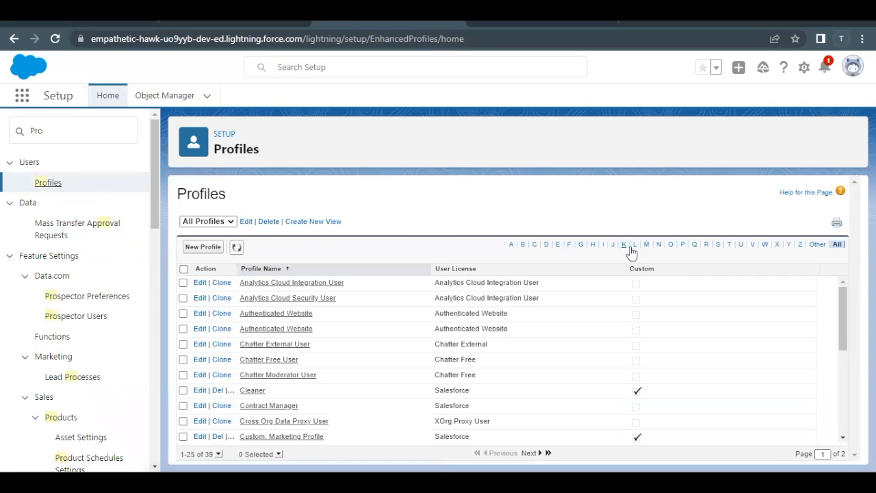
mouse_move(718, 244)
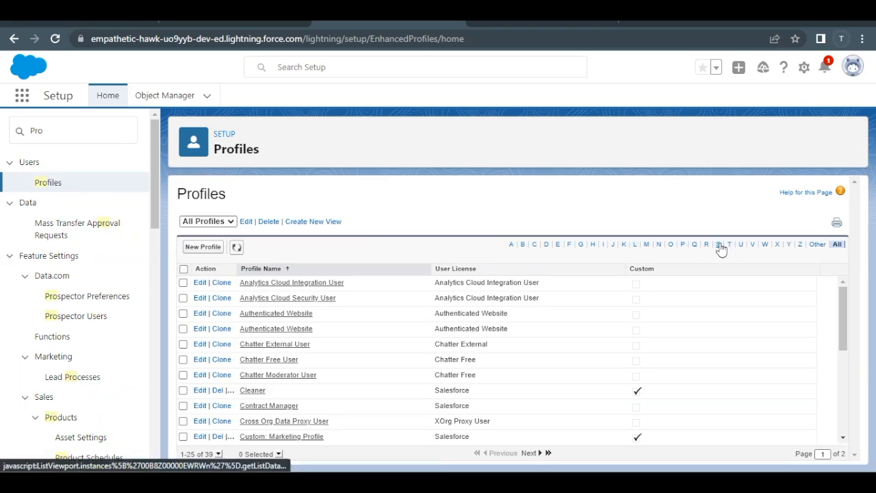
left_click(719, 243)
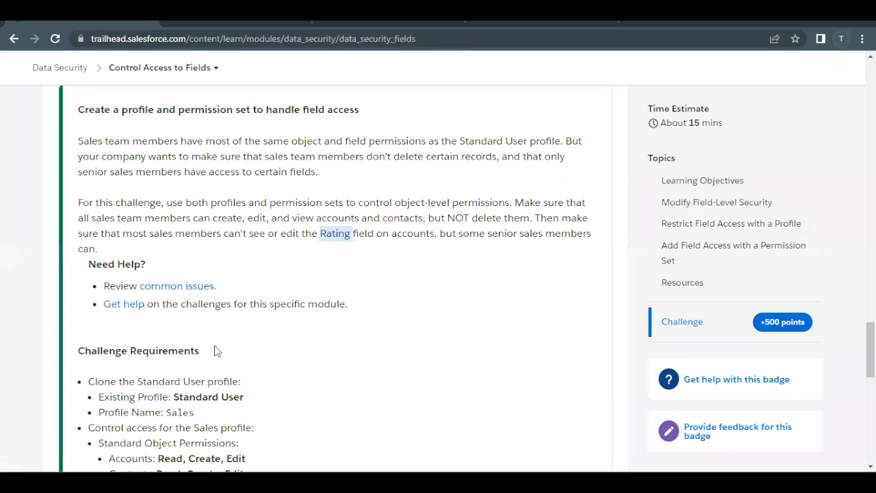
scroll("down", 3)
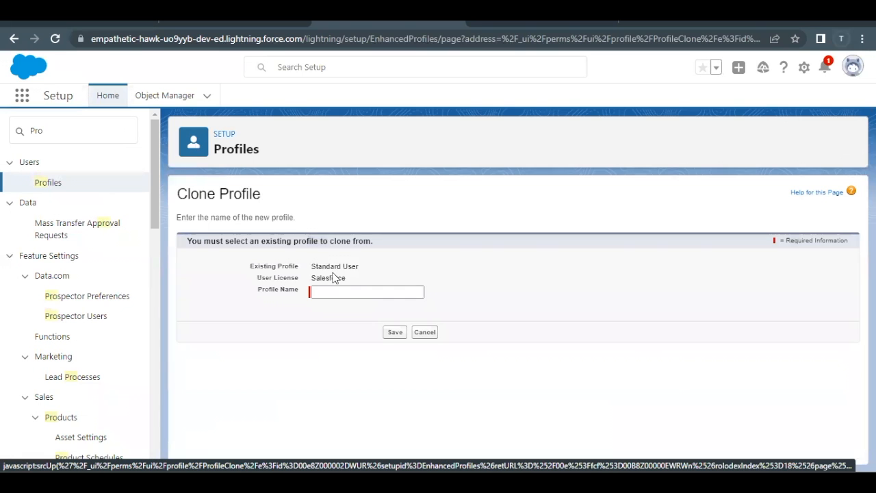
Name the cloned Standard User profile 'Sales' and save it.
type("Sales")
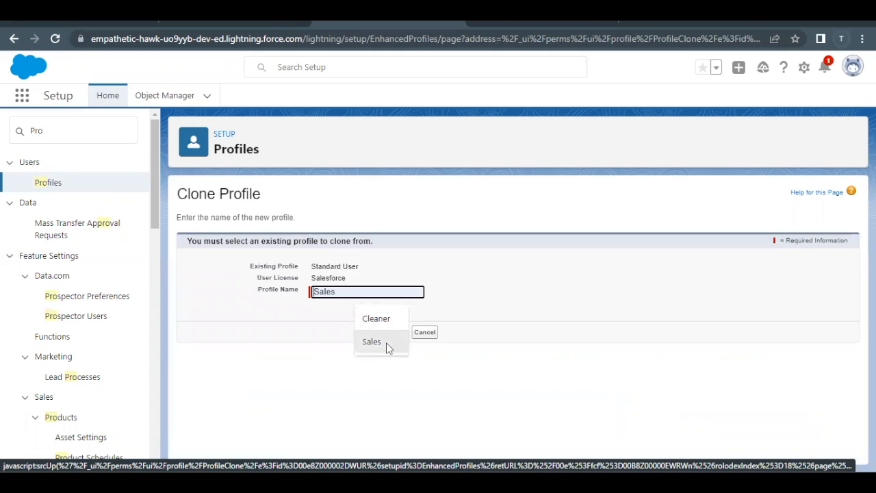
left_click(372, 340)
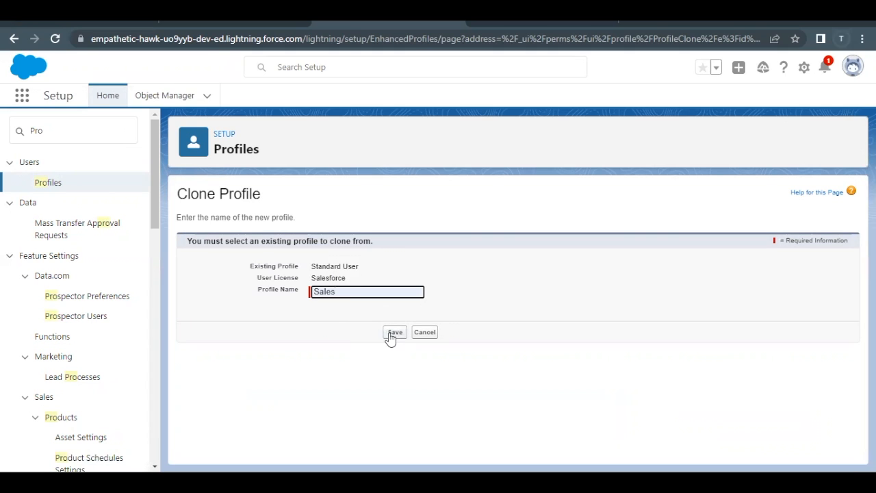
left_click(394, 332)
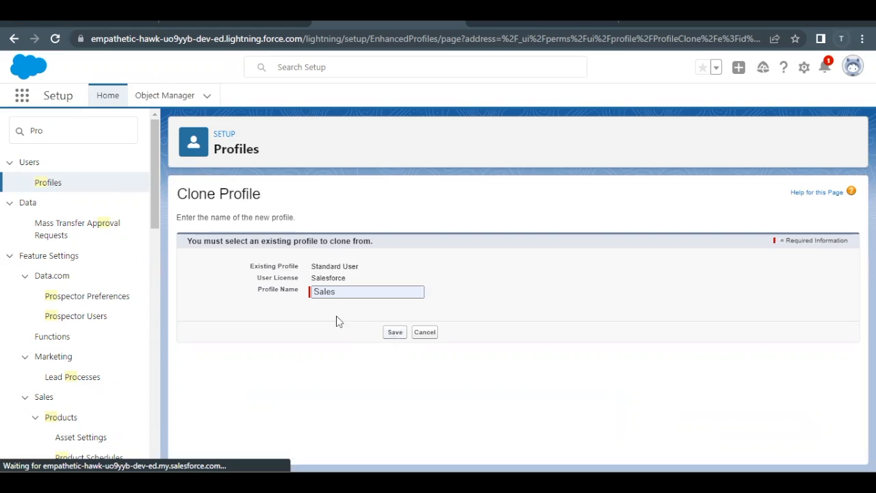
left_click(394, 331)
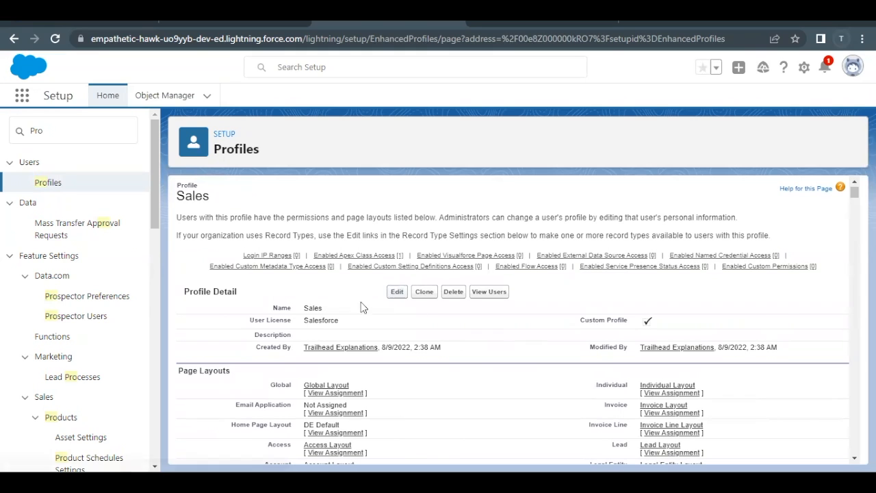
Edit the Sales profile and clear the Delete permission on Accounts and Contacts.
left_click(397, 290)
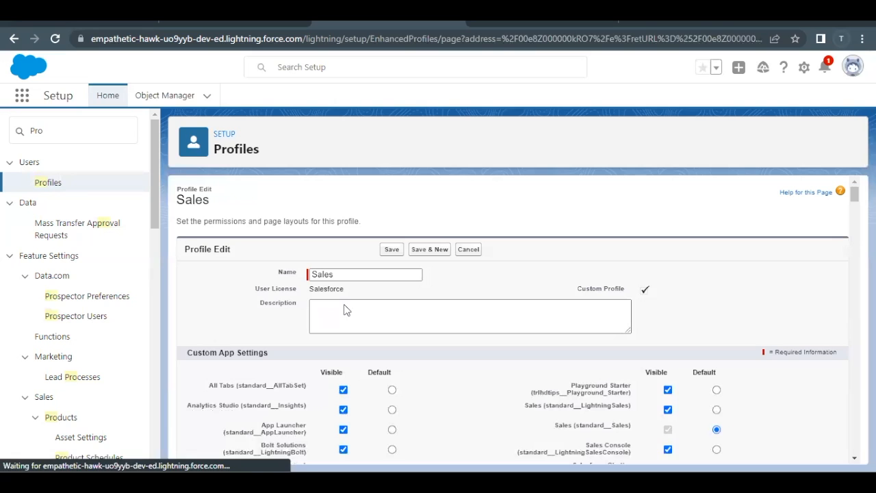
mouse_move(345, 309)
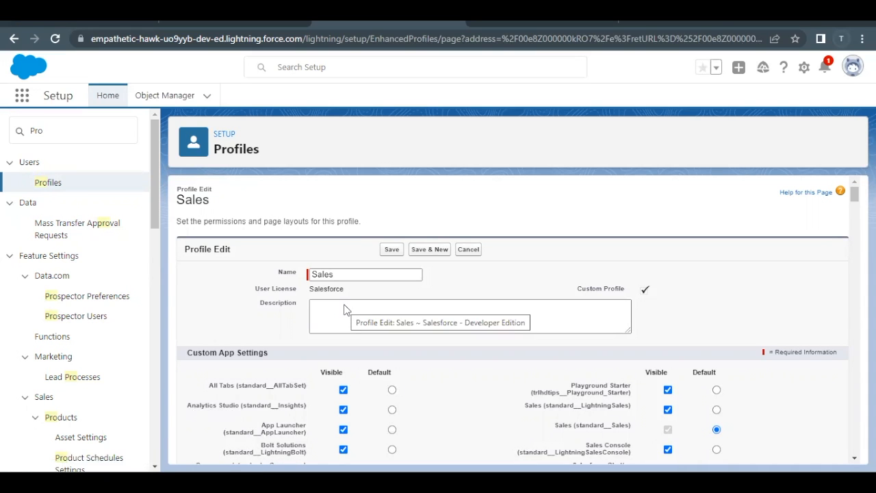
scroll("down", 3)
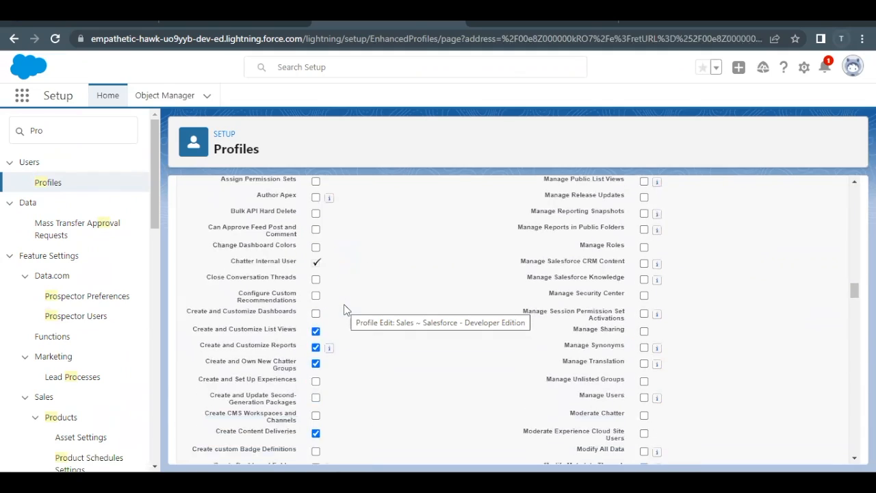
scroll("down", 3)
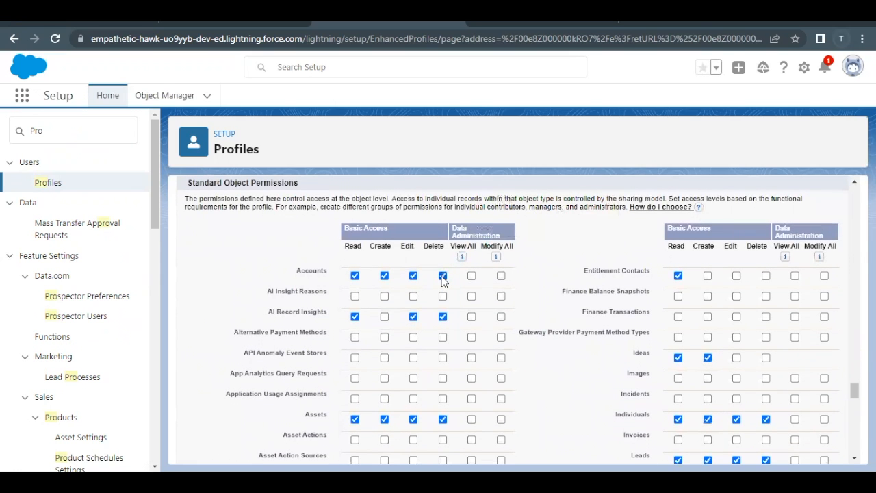
mouse_move(443, 275)
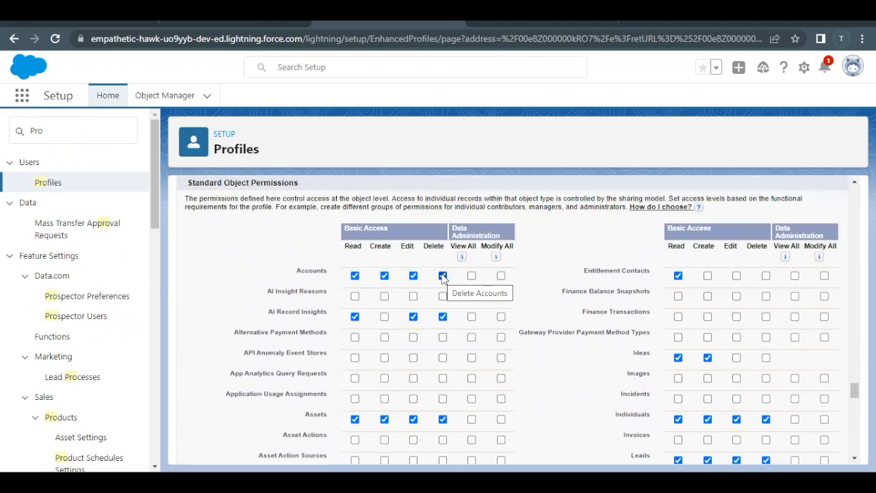
left_click(442, 275)
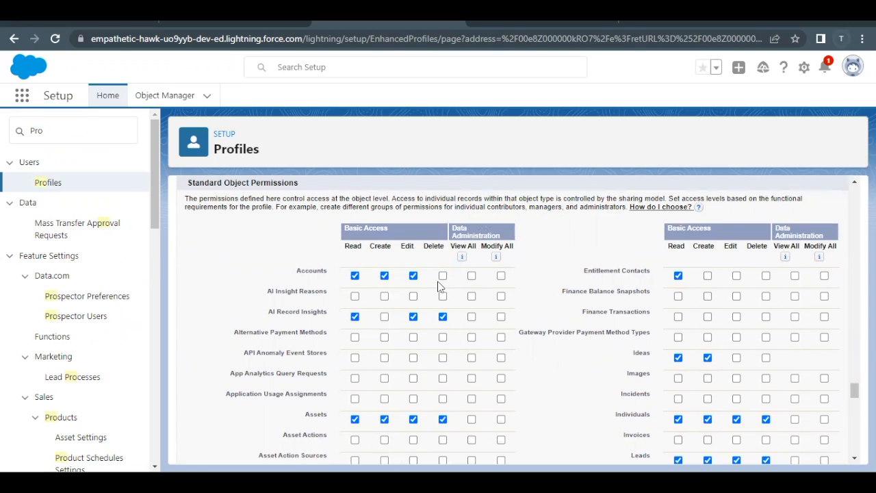
scroll("down", 3)
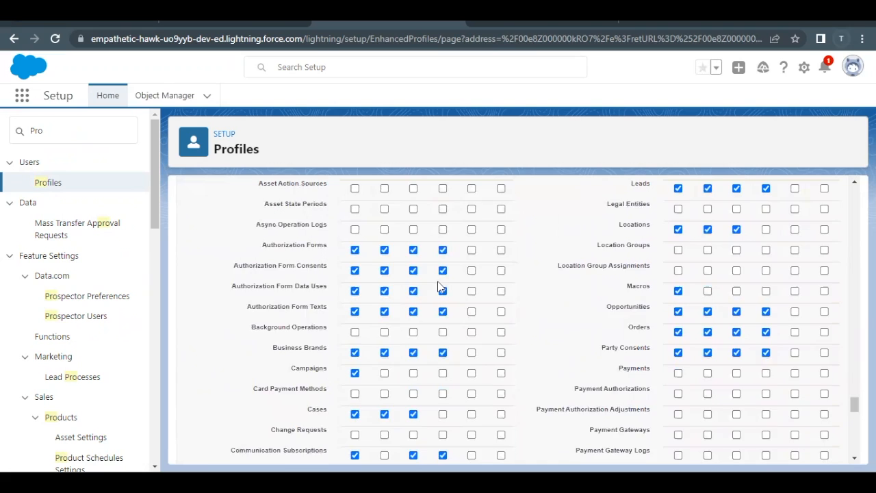
scroll("down", 3)
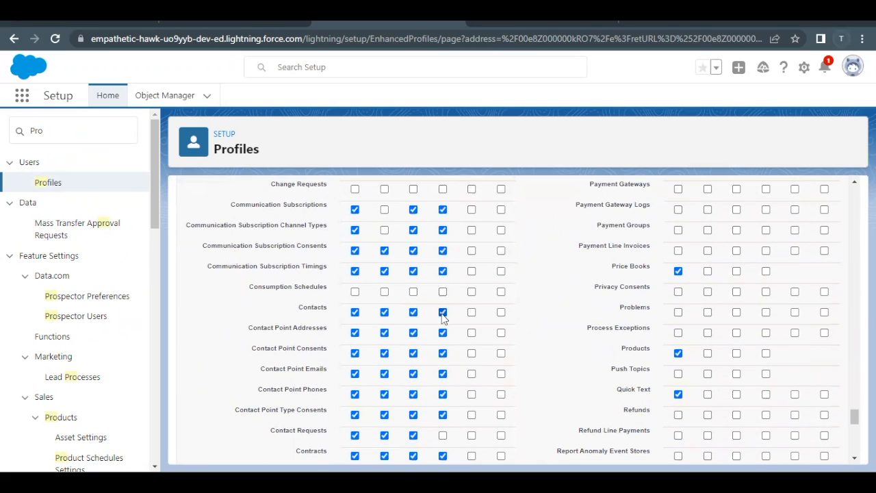
left_click(444, 312)
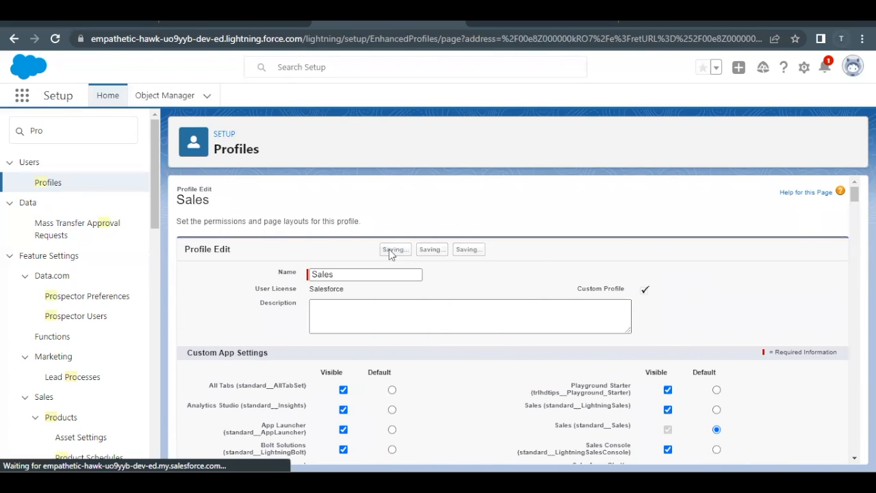
mouse_move(523, 289)
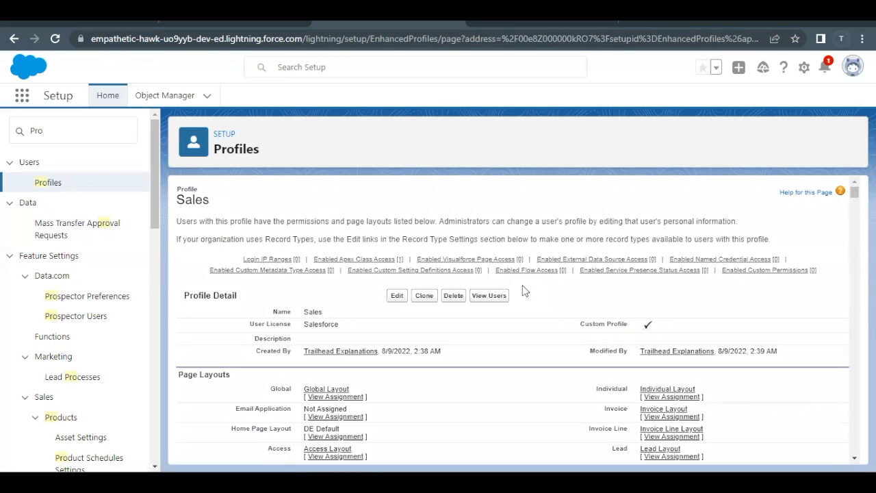
Reach Field-Level Security and view the Account field access settings for editing.
scroll("down", 3)
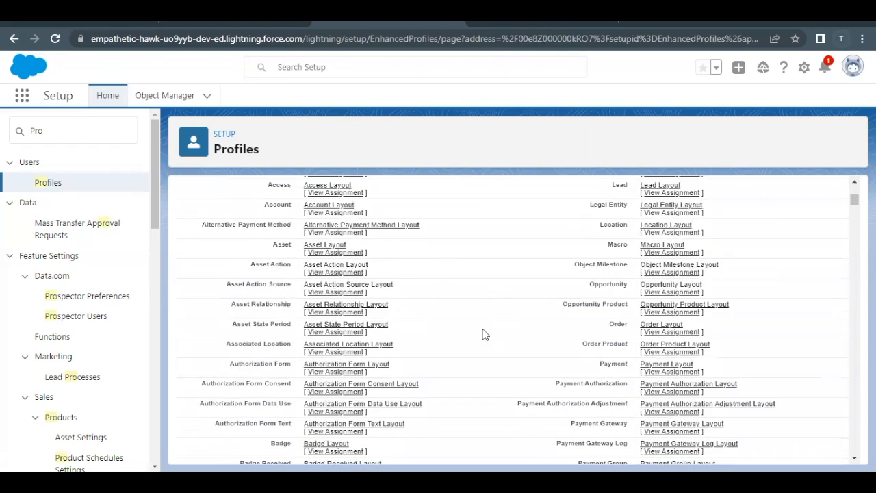
scroll("down", 3)
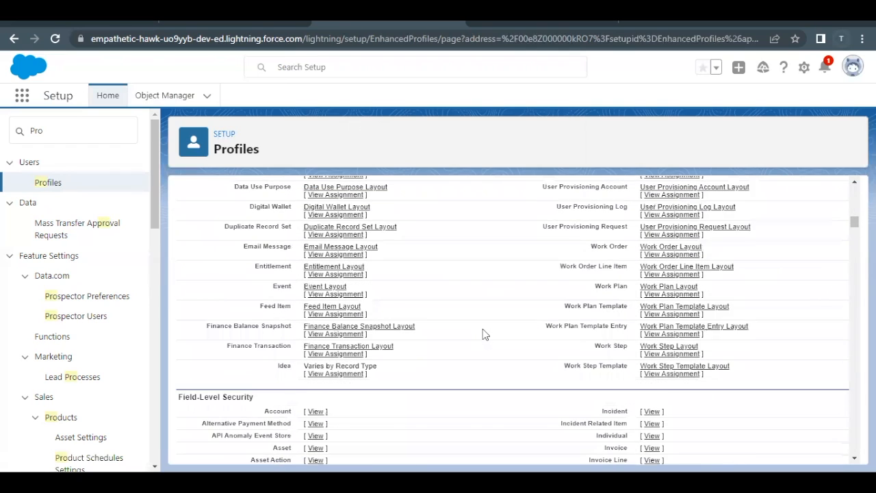
scroll("down", 3)
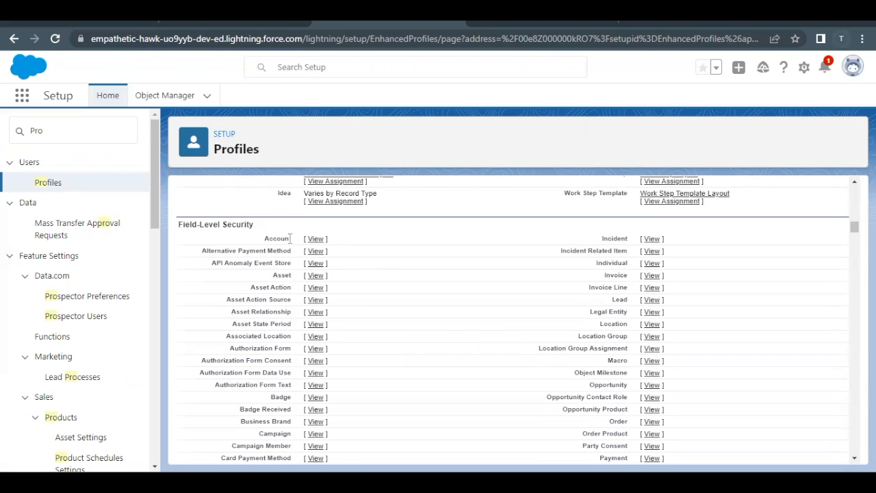
double_click(276, 238)
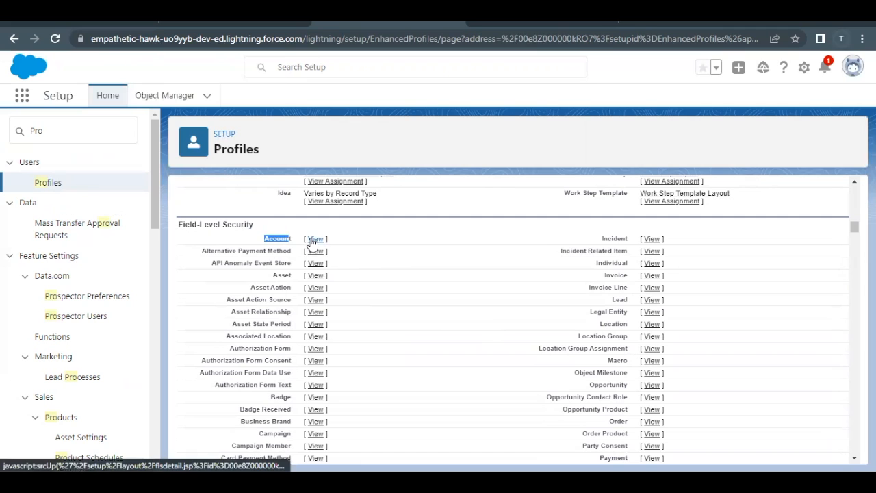
left_click(315, 238)
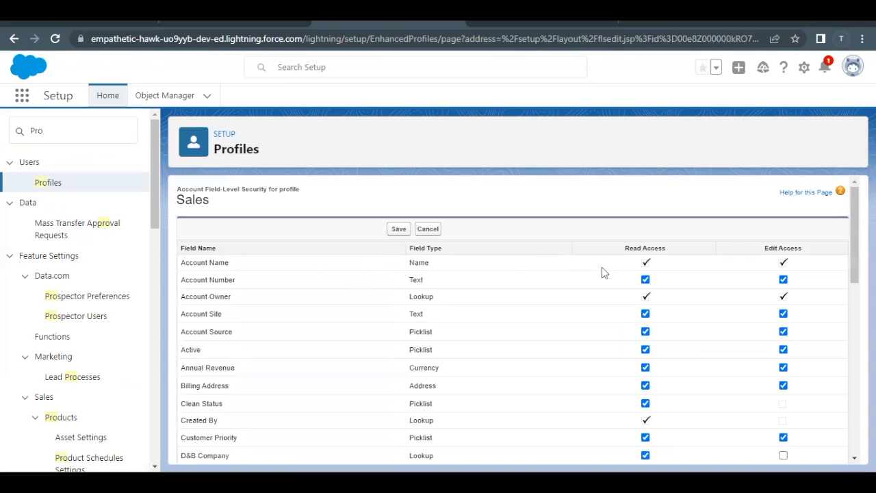
Clear Read and Edit access on the Account Rating field and save the field security.
scroll("down", 3)
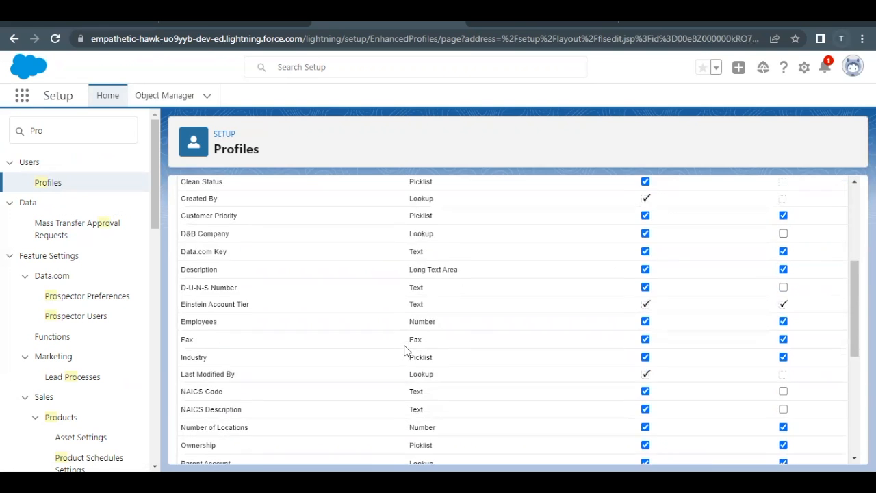
scroll("down", 3)
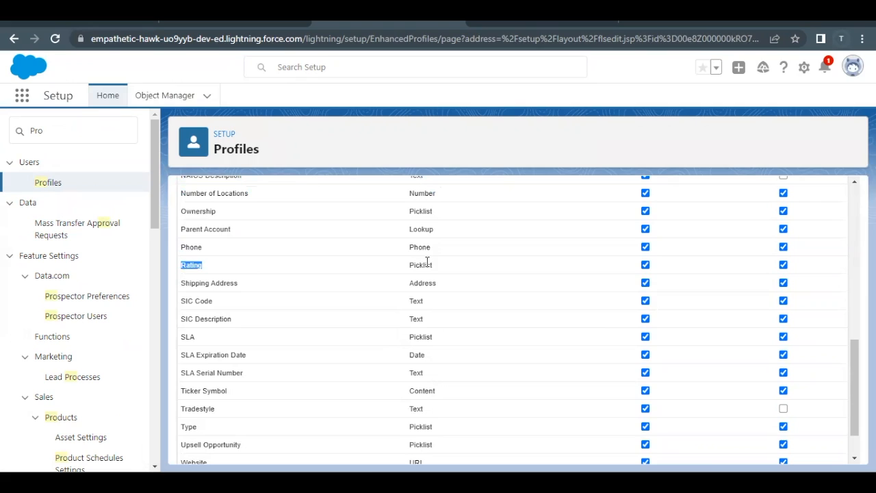
mouse_move(644, 265)
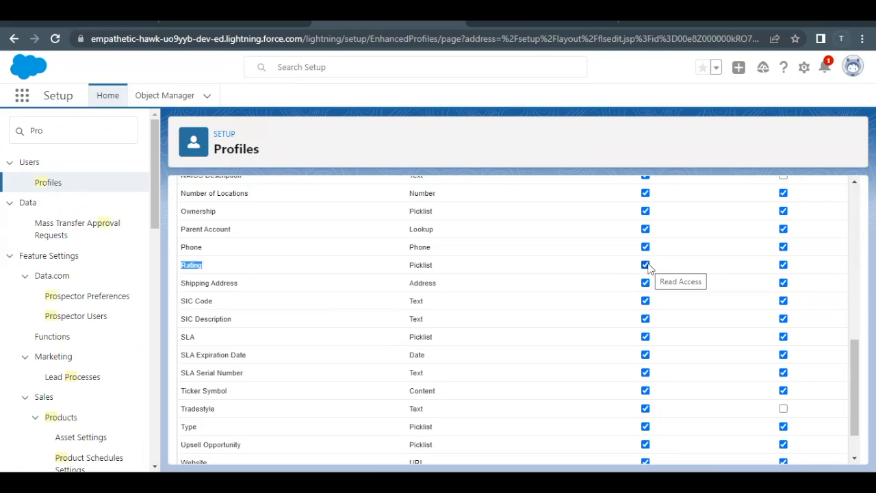
left_click(645, 265)
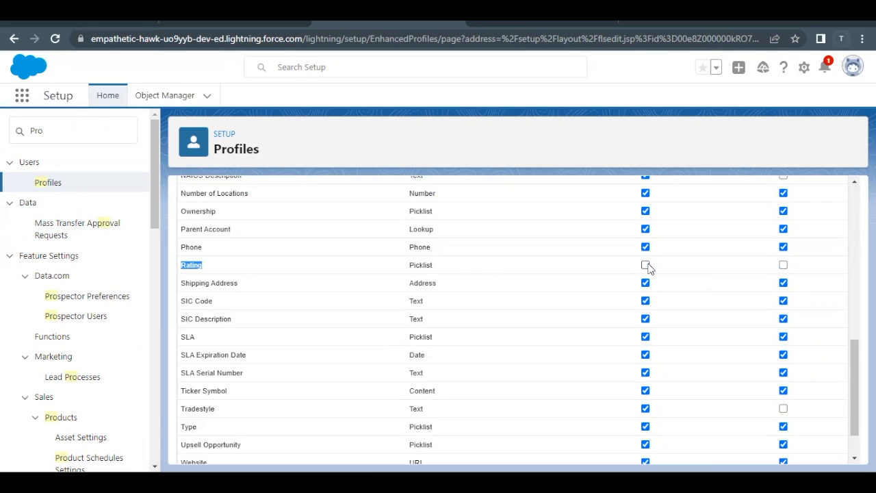
scroll("up", 3)
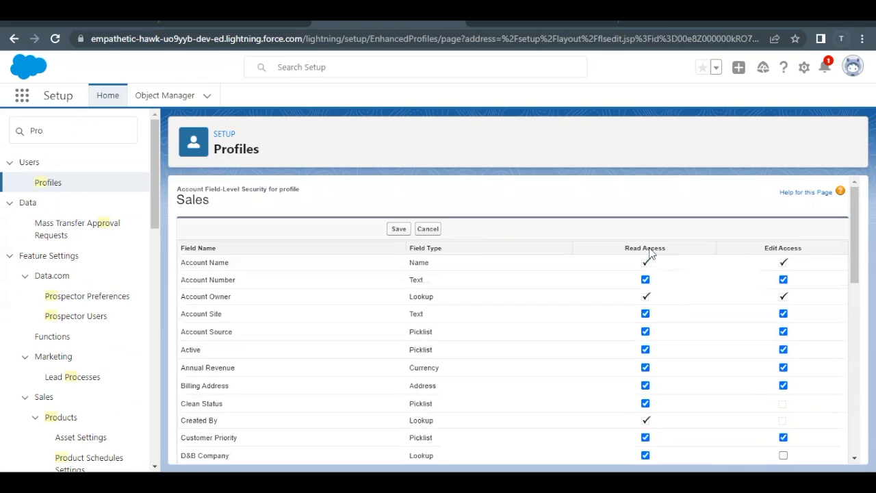
mouse_move(397, 224)
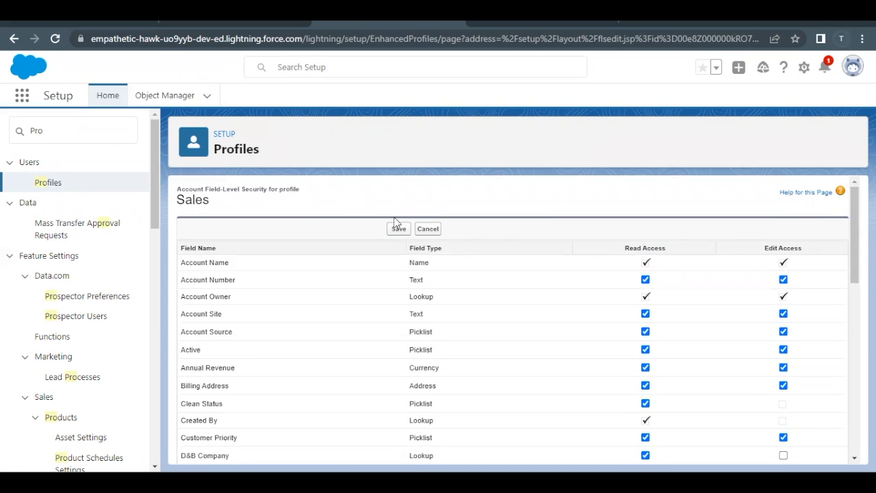
left_click(398, 229)
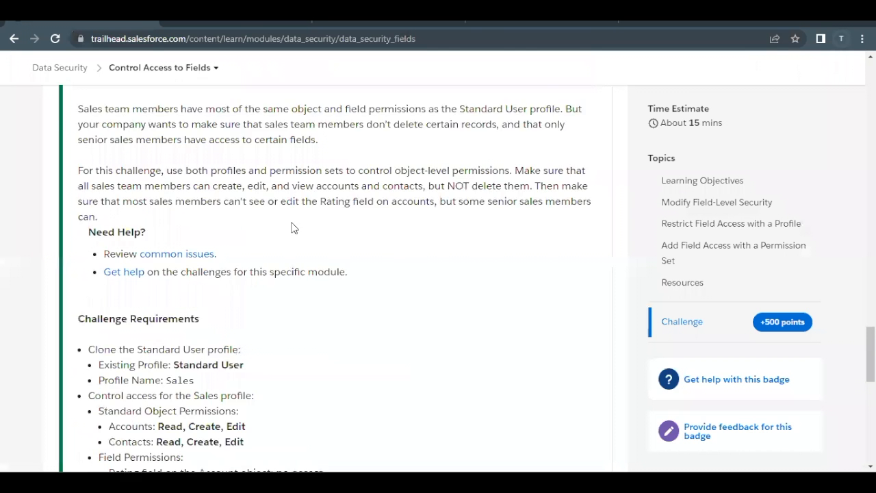
Scroll through the Trailhead challenge requirements for the Rating permission set.
scroll("up", 3)
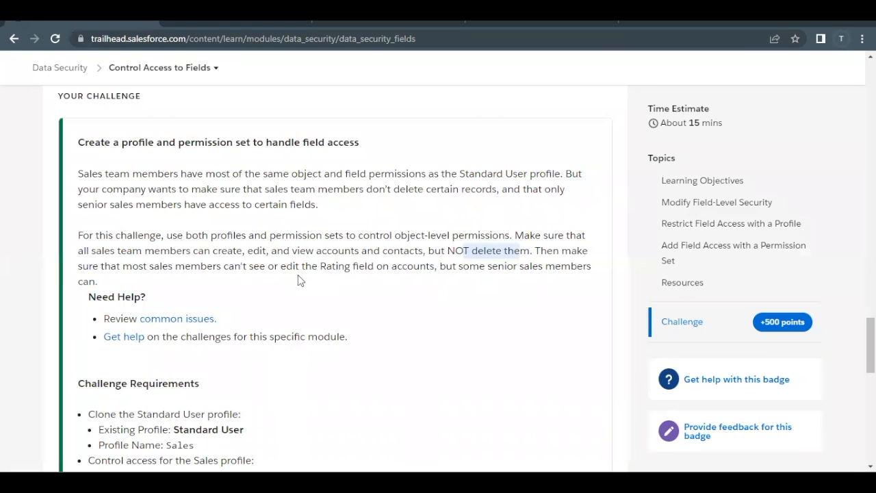
scroll("down", 3)
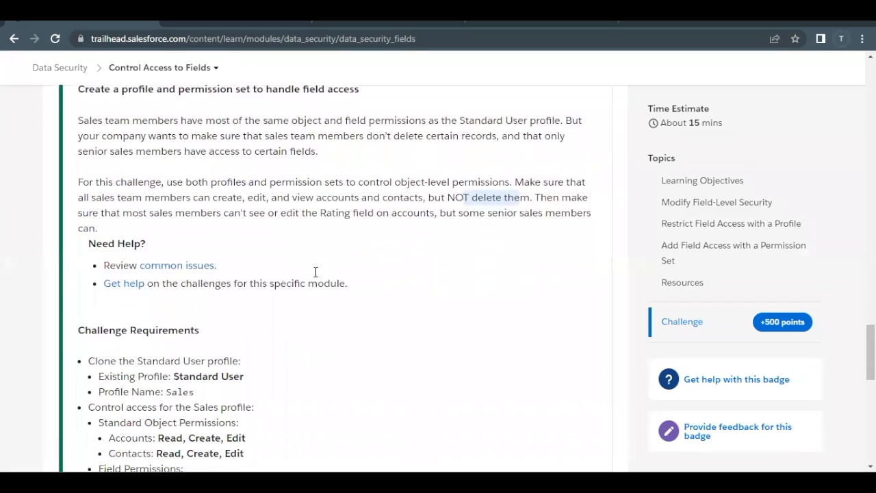
scroll("down", 3)
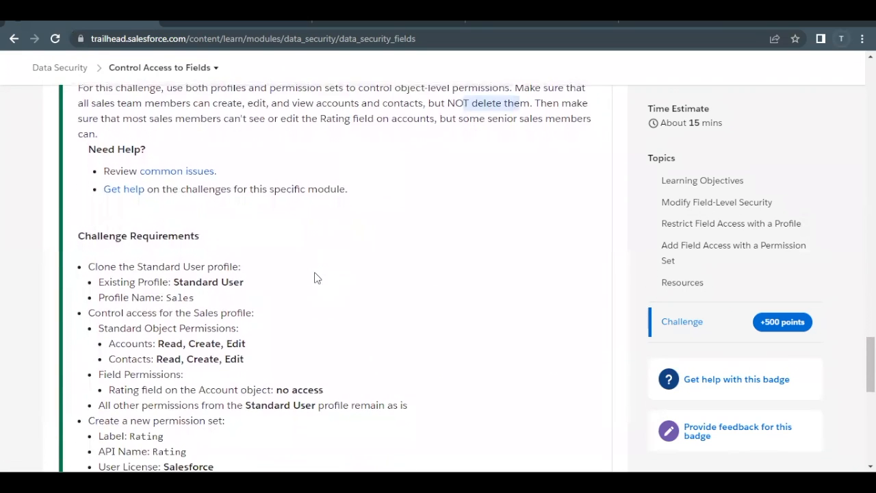
scroll("down", 3)
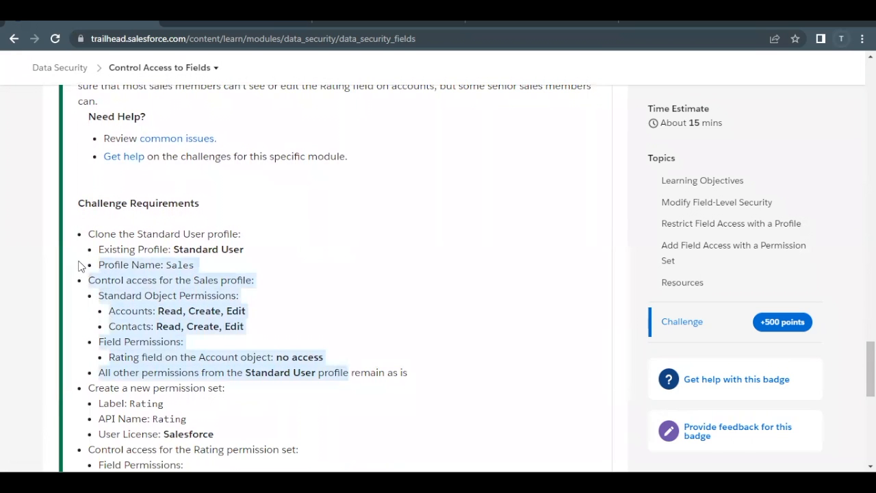
scroll("down", 3)
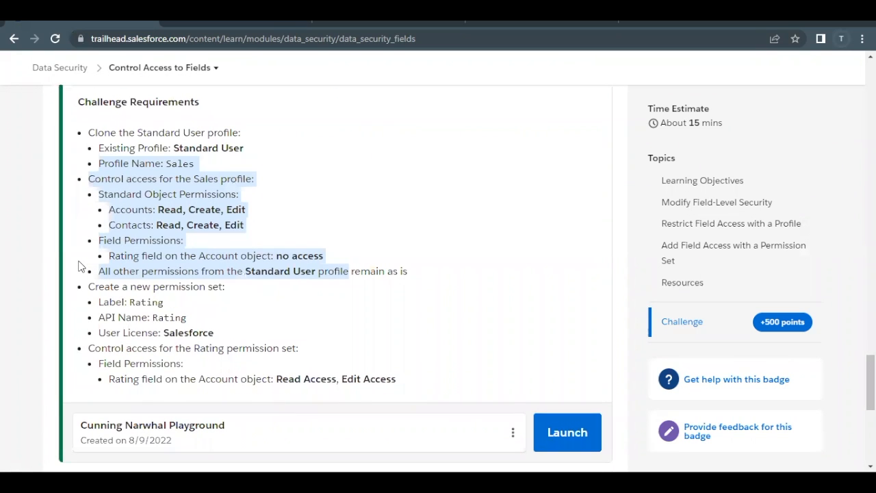
scroll("down", 3)
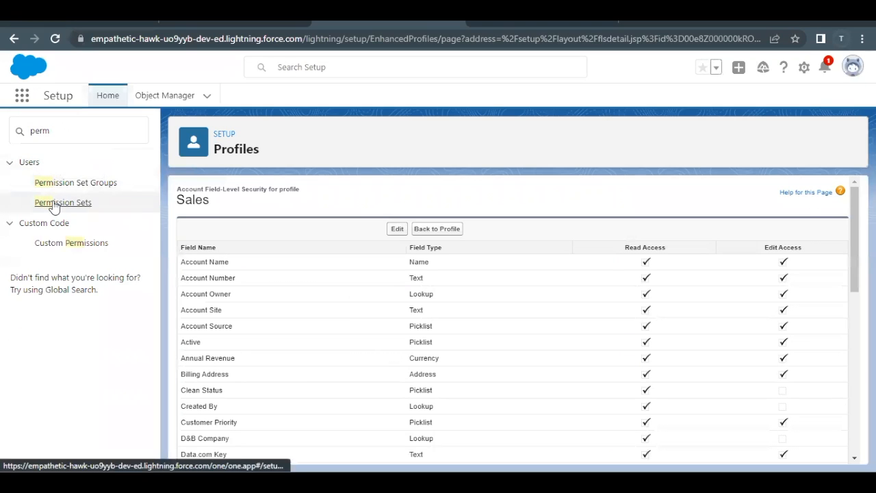
Start a new permission set with Label and API Name 'Rating'.
left_click(63, 203)
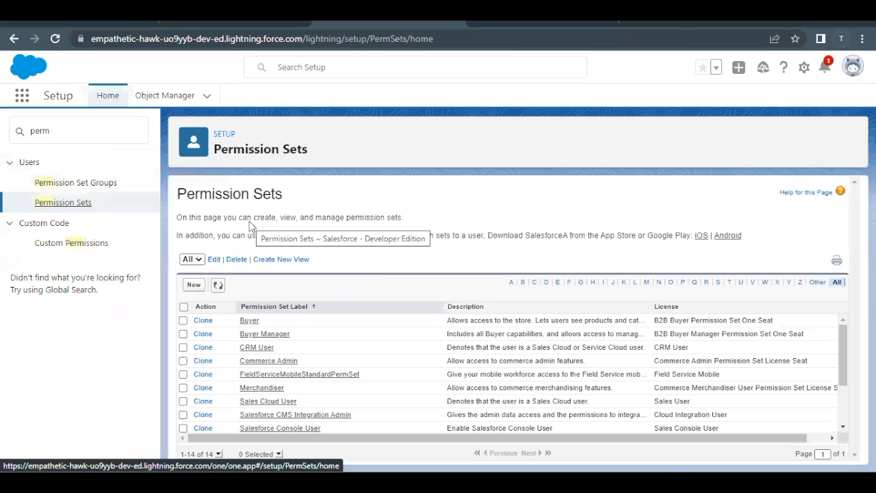
left_click(193, 283)
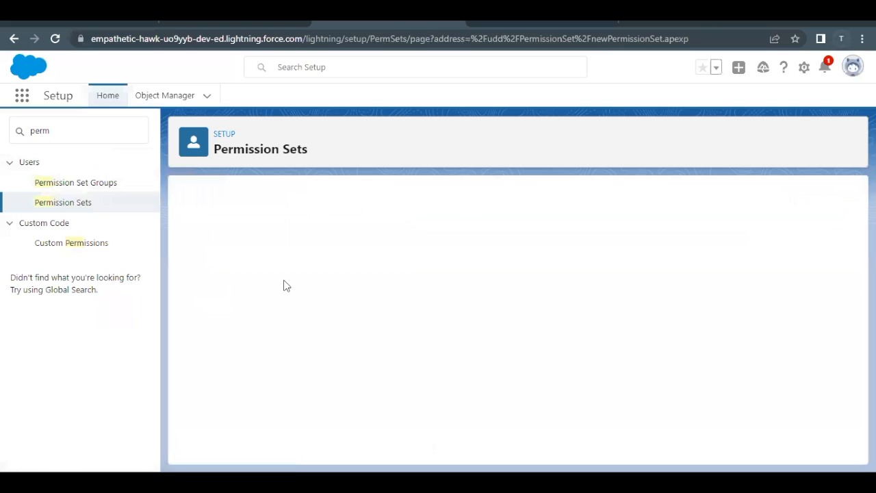
mouse_move(323, 279)
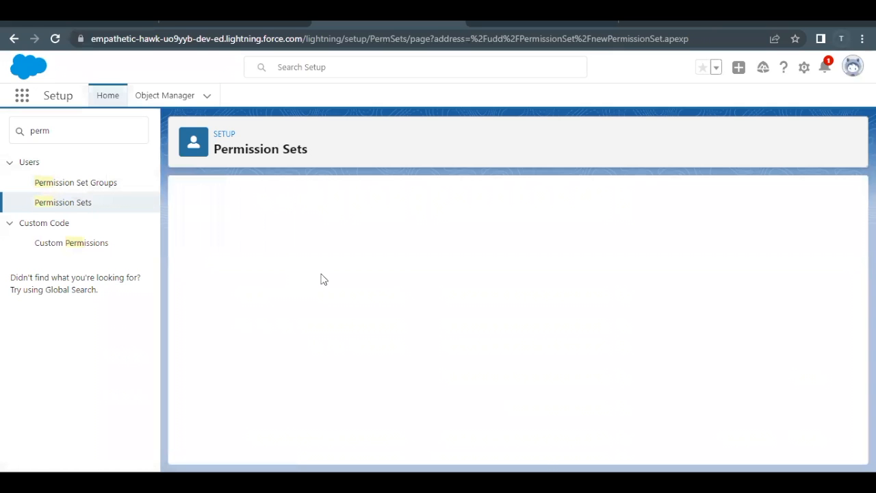
type("Rating")
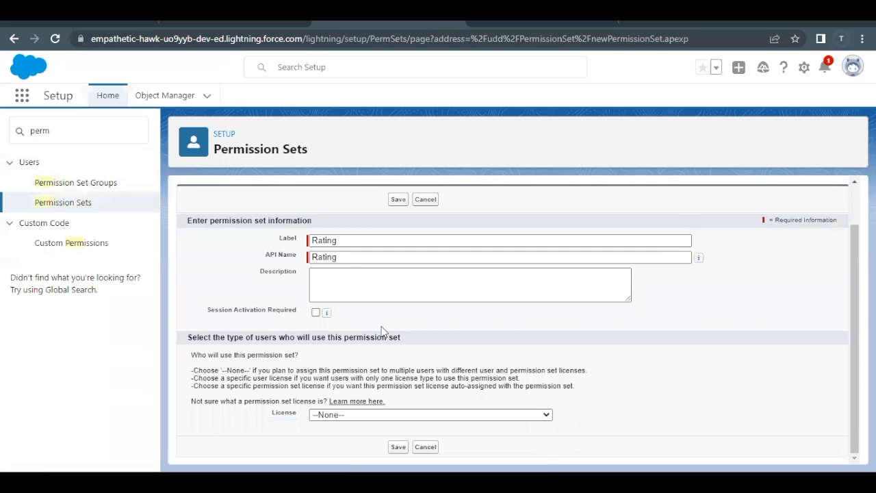
Choose the Salesforce user license for the Rating permission set and save it.
left_click(430, 414)
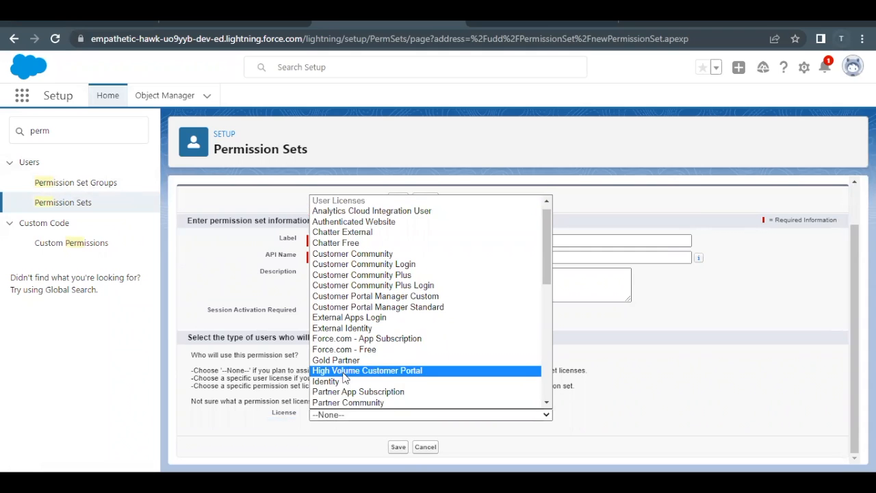
scroll("down", 3)
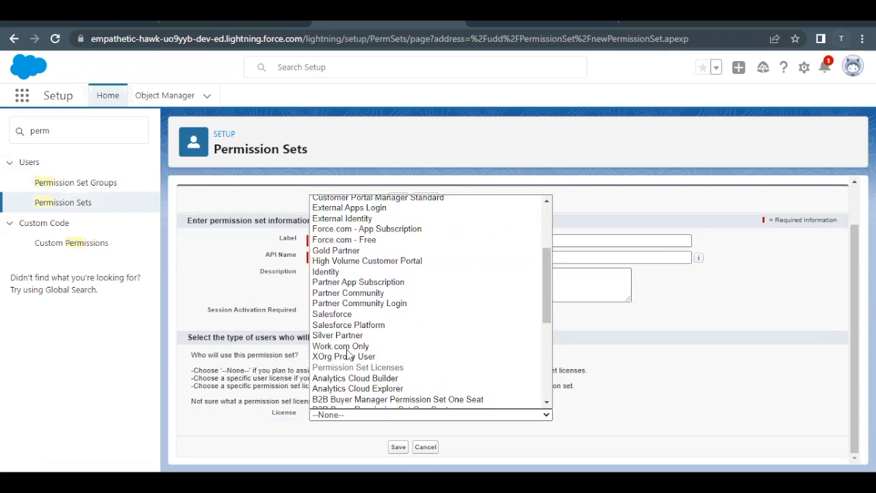
scroll("up", 3)
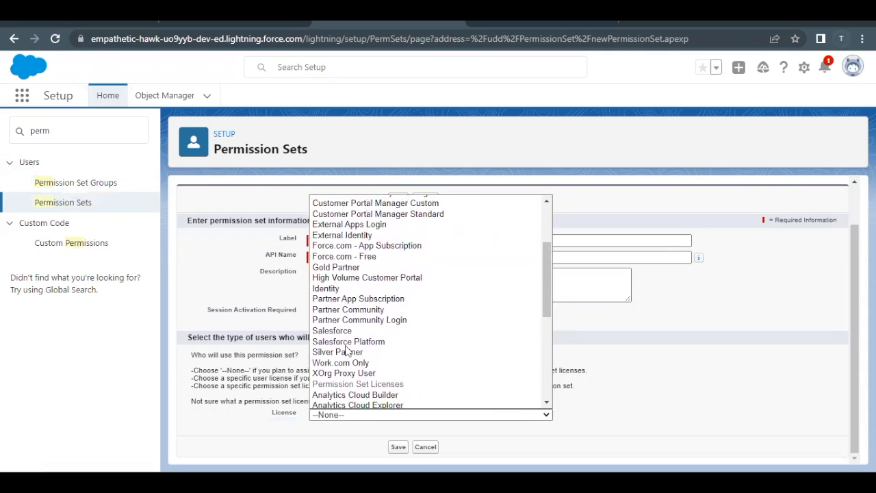
left_click(331, 330)
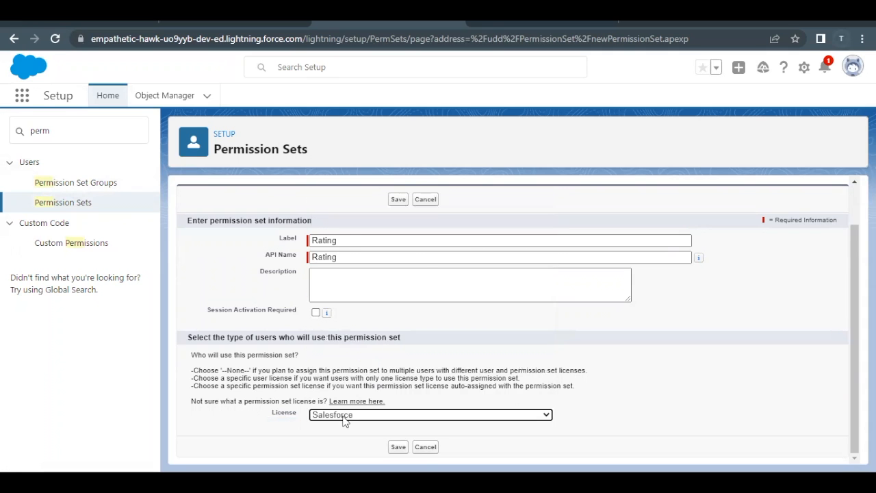
left_click(430, 413)
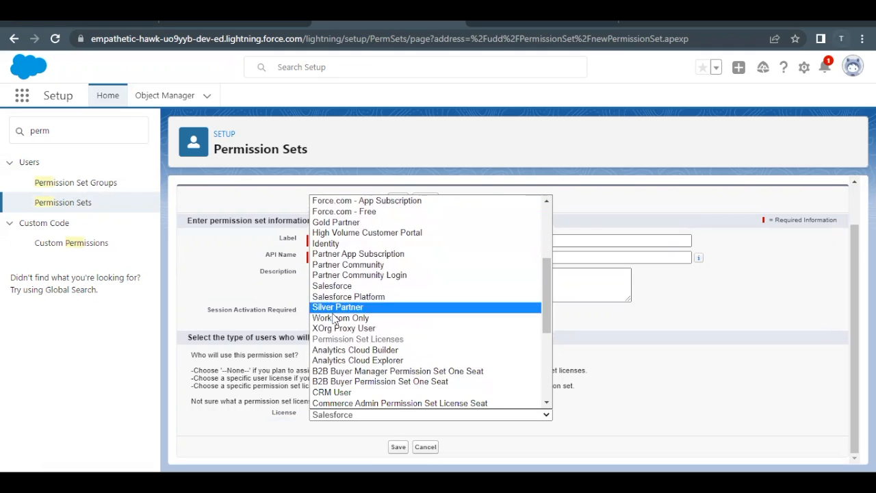
scroll("up", 3)
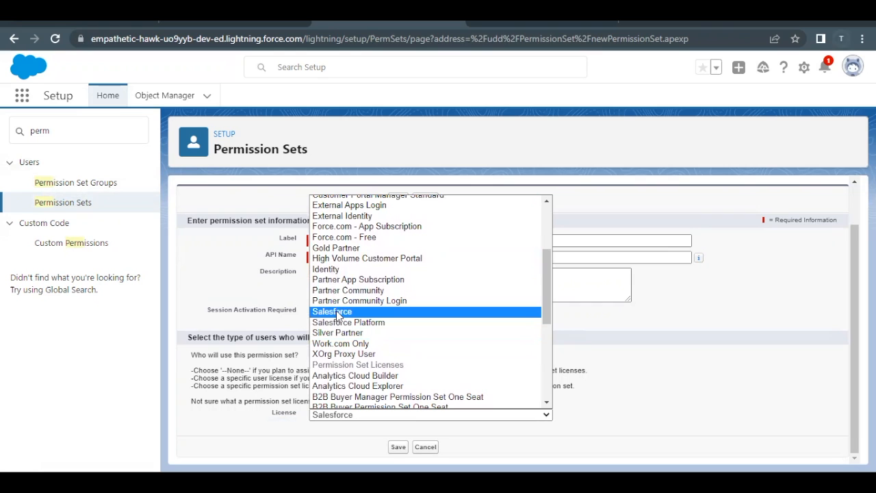
left_click(331, 313)
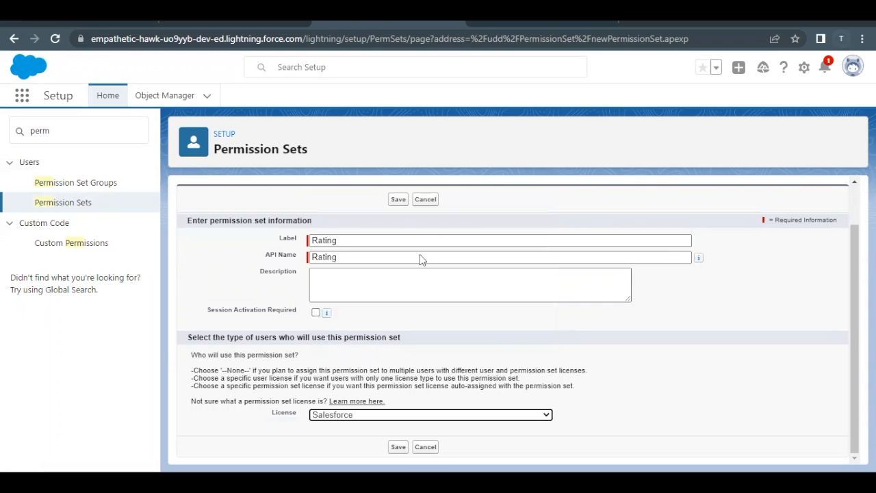
left_click(396, 200)
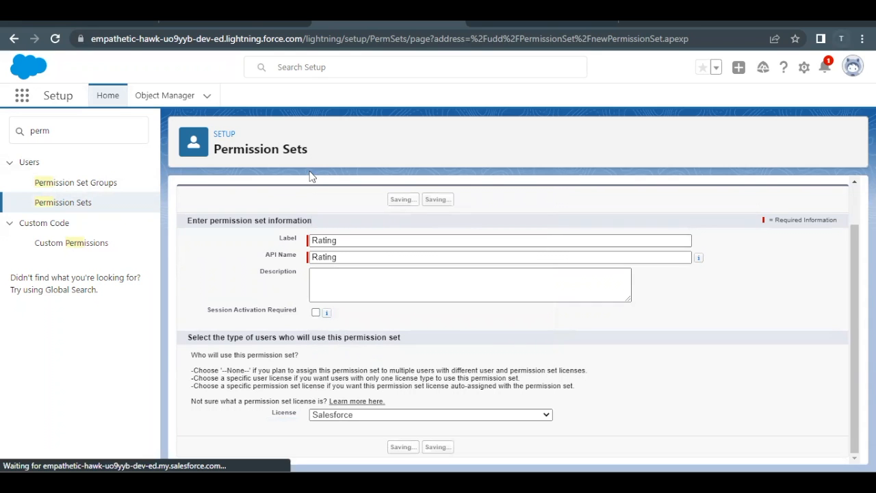
Go to Object Settings for the saved Rating permission set.
left_click(402, 200)
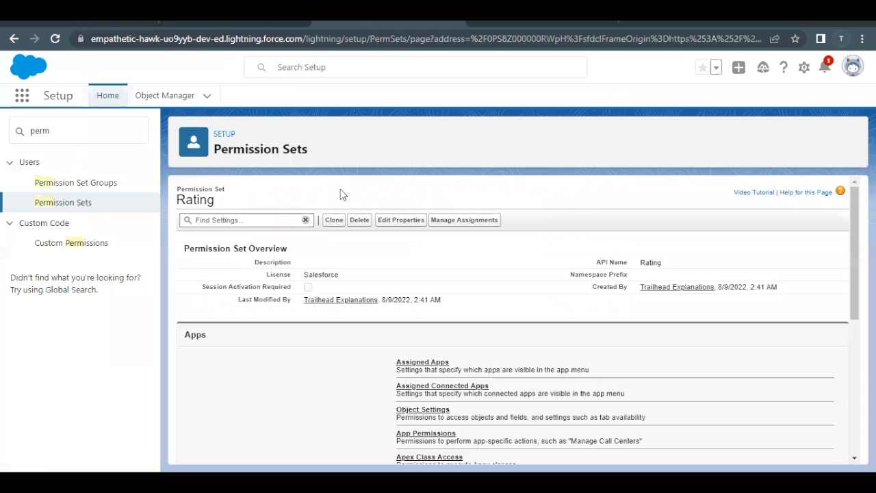
scroll("down", 3)
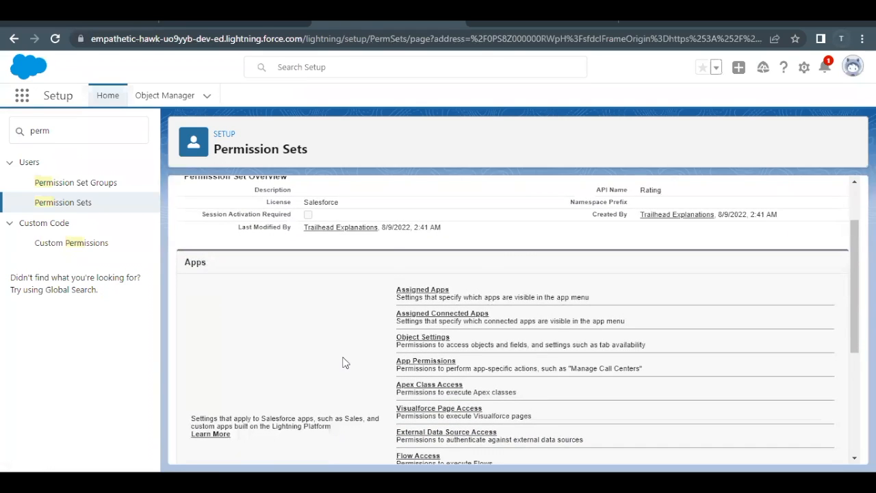
scroll("down", 3)
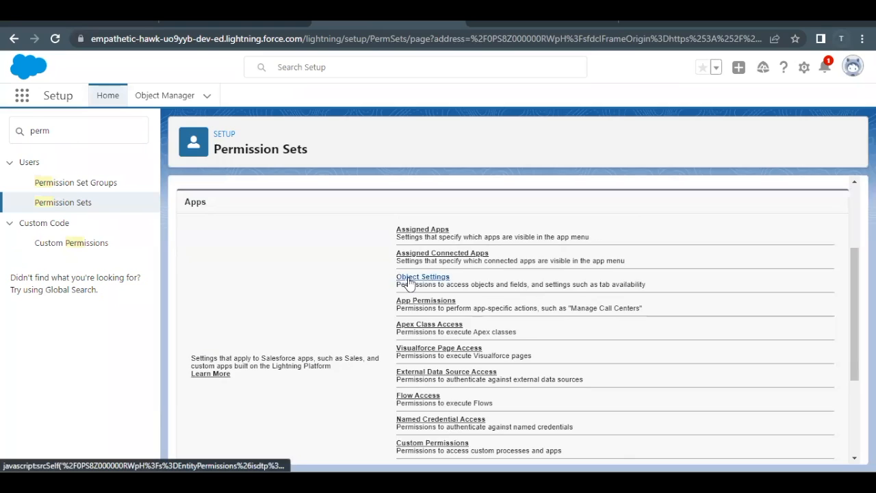
left_click(422, 276)
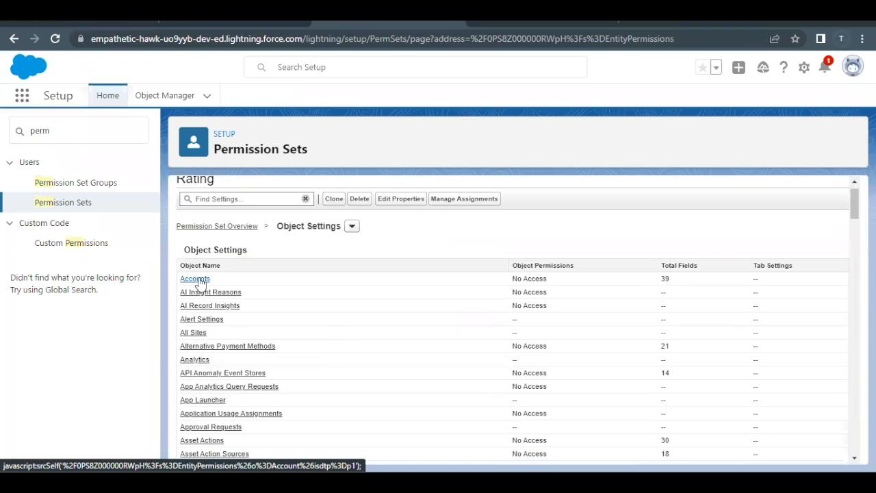
Grant Read and Edit access to the Rating field on Accounts and save the permissions.
left_click(194, 278)
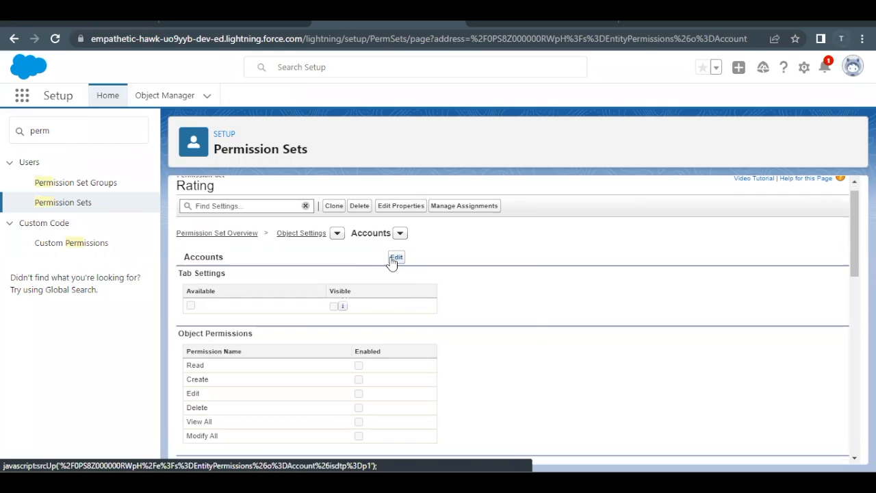
left_click(396, 258)
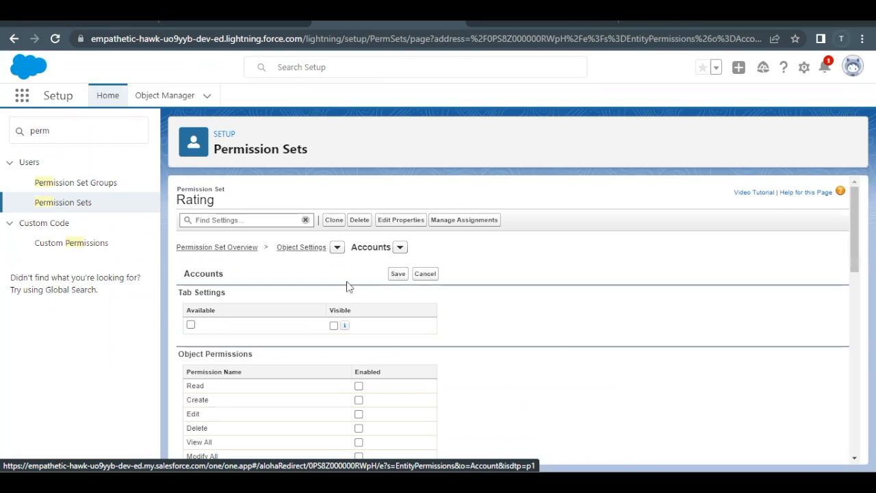
scroll("down", 3)
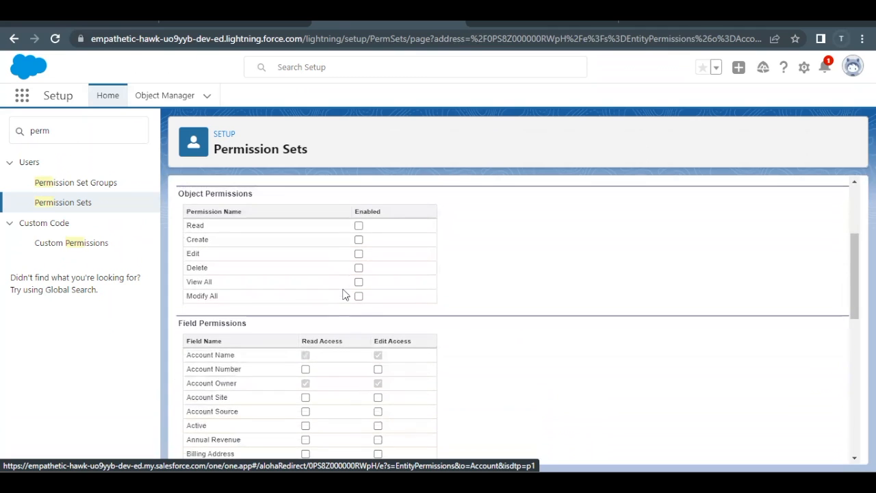
scroll("down", 3)
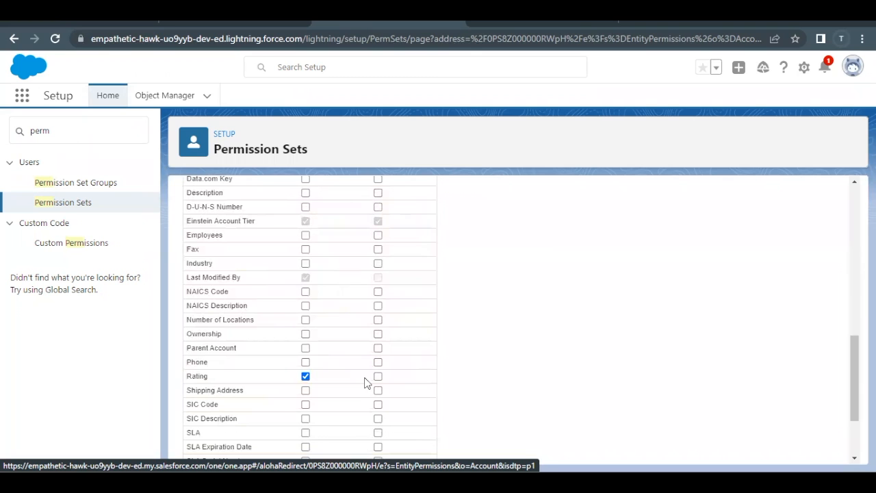
scroll("up", 3)
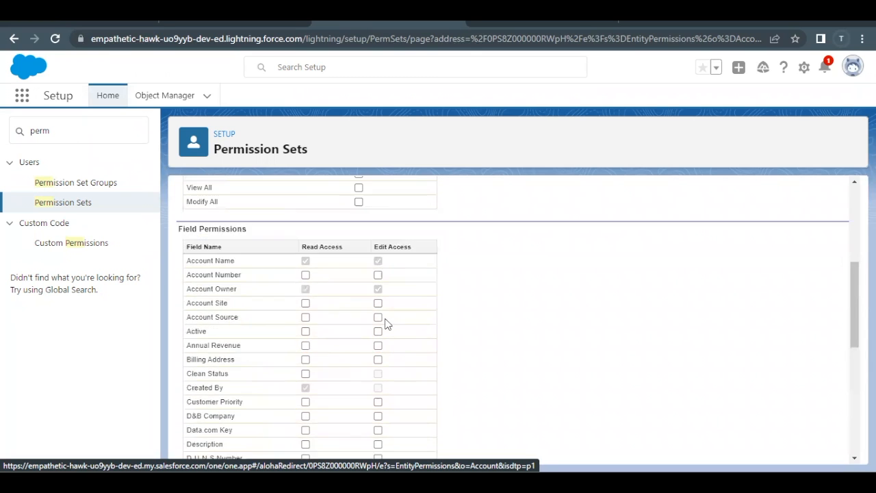
scroll("up", 3)
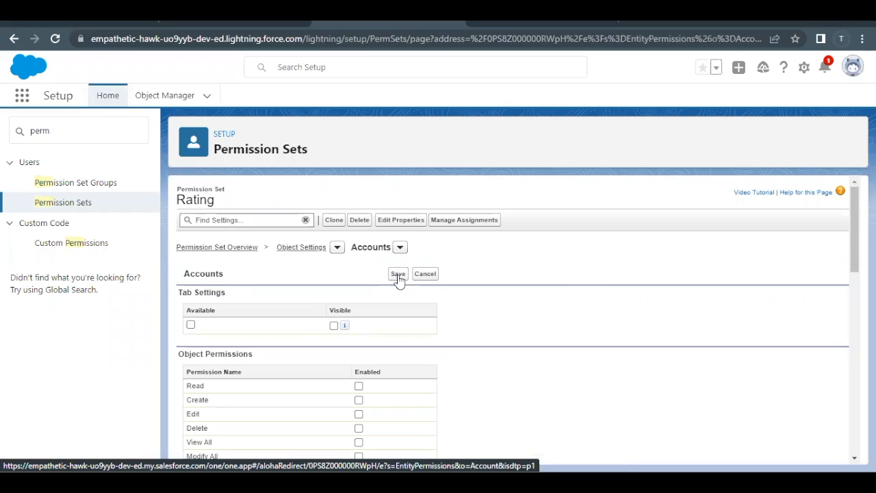
left_click(397, 274)
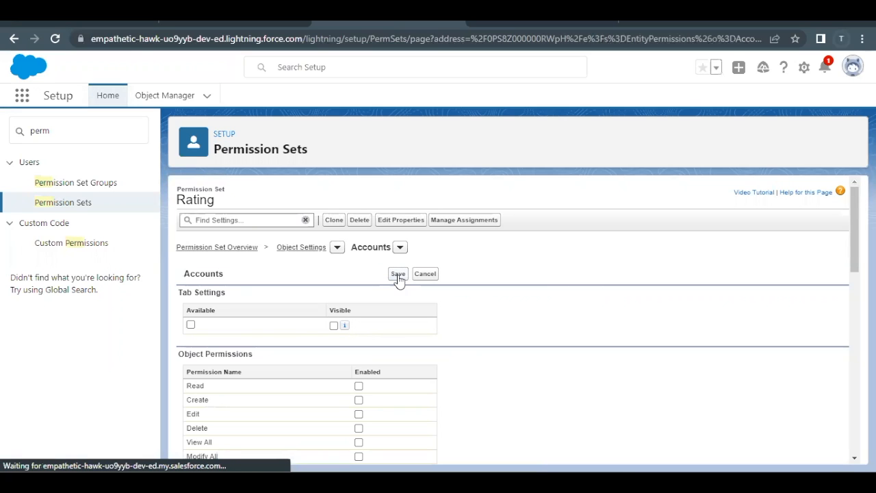
left_click(397, 274)
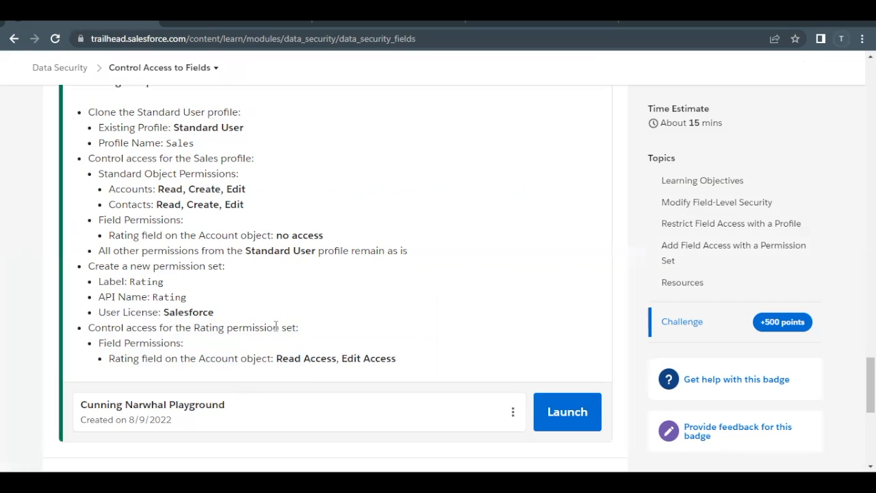
Check the Control Access to Fields challenge to earn 500 points.
scroll("down", 3)
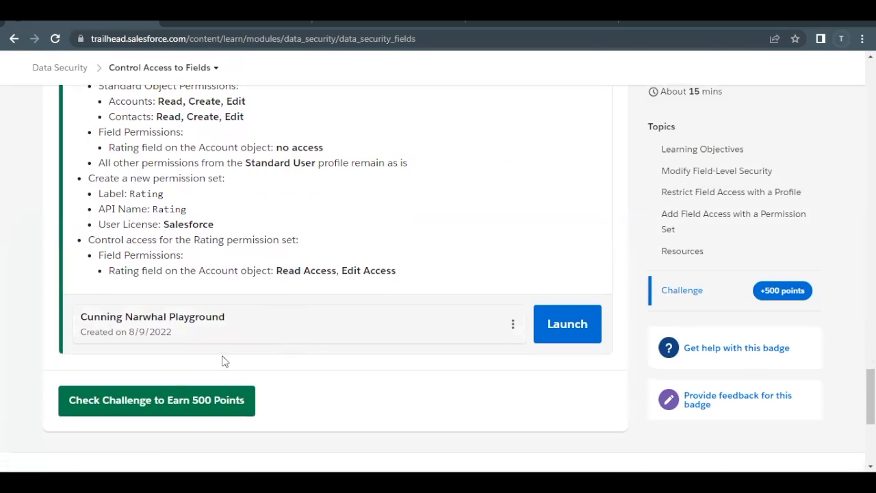
left_click(156, 400)
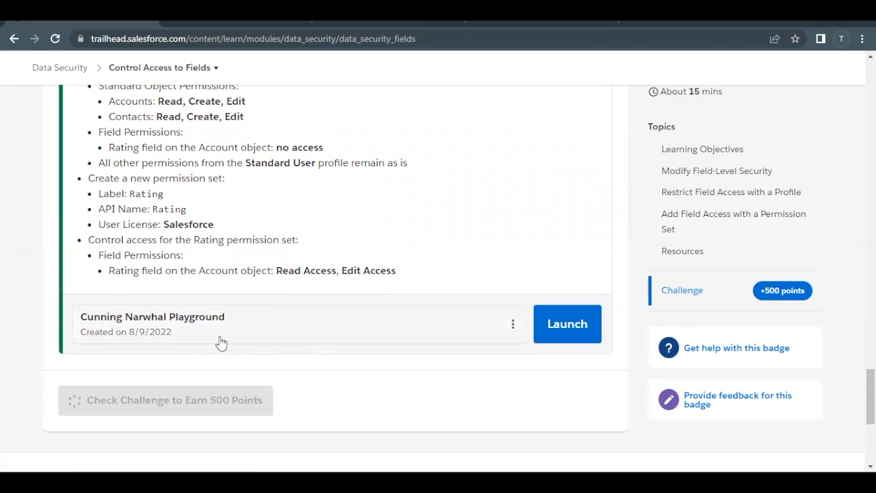
scroll("up", 3)
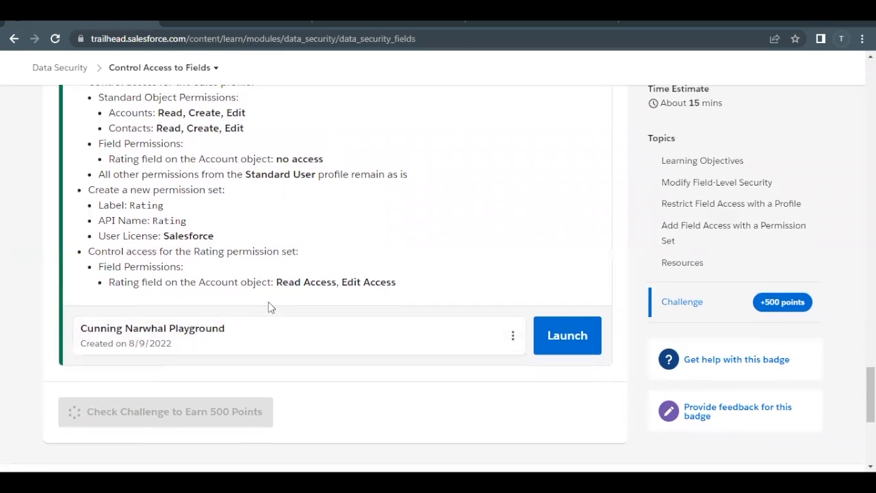
scroll("up", 3)
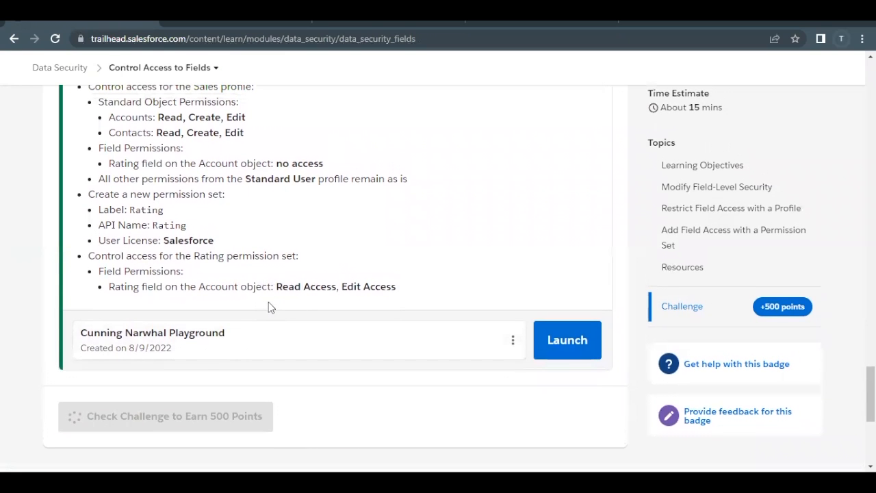